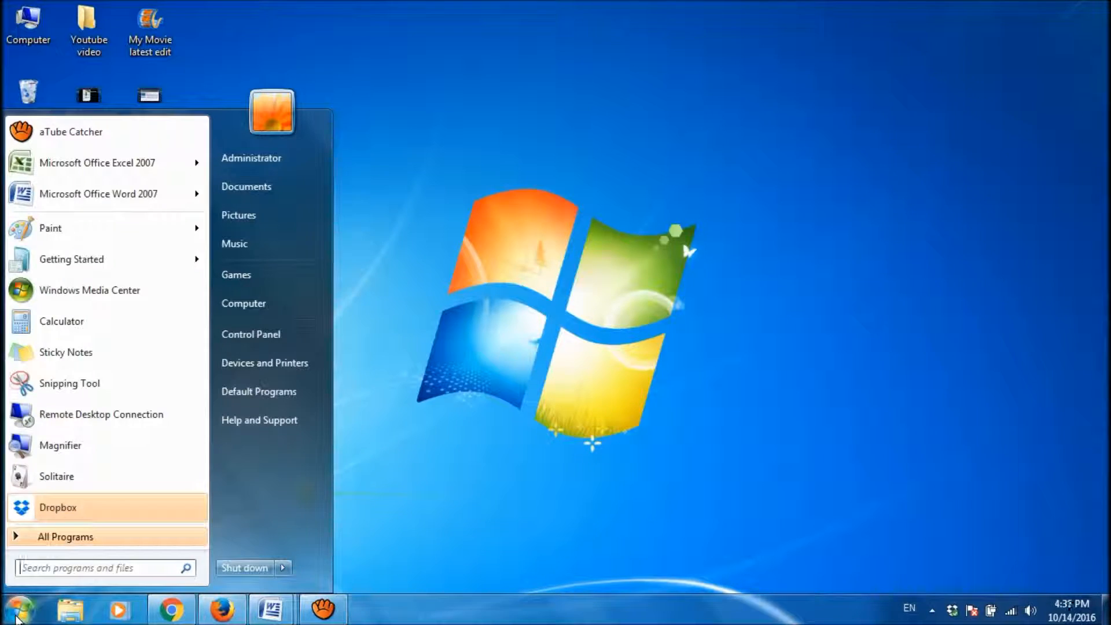
Search the Start Menu for cmd and launch Command Prompt as administrator
{"action": "type", "text": "cms"}
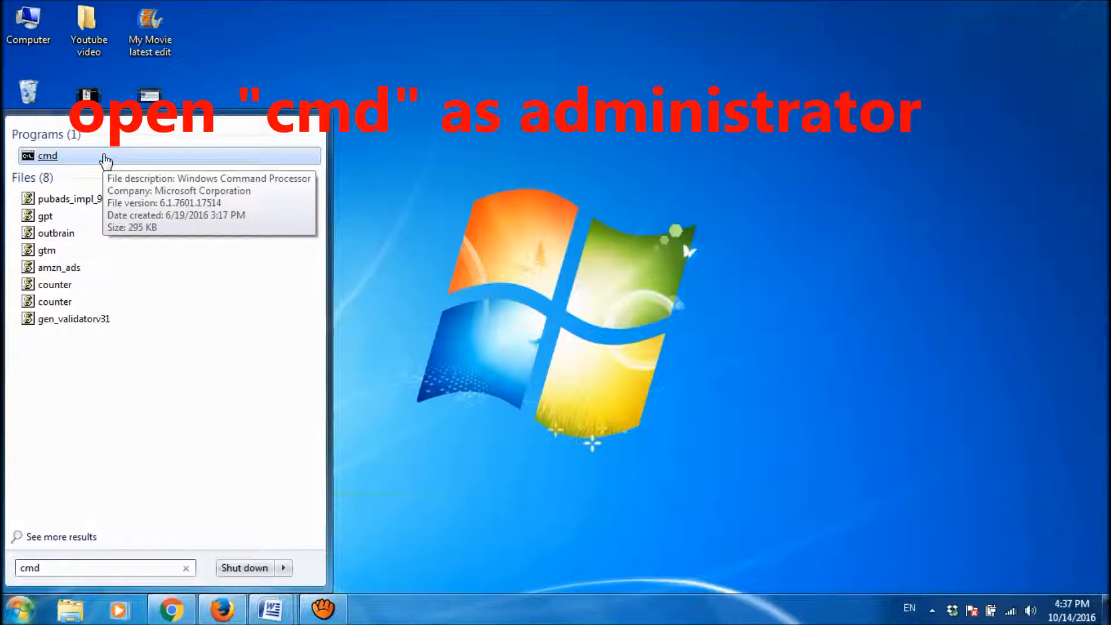
{"action": "right_click", "coordinate": [47, 155]}
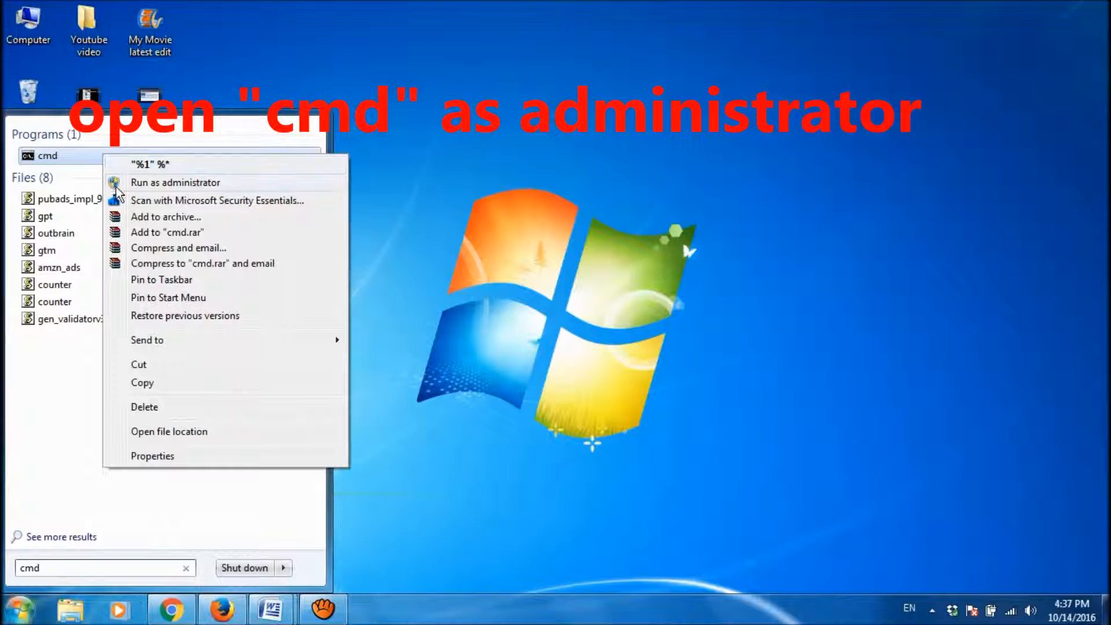
{"action": "left_click", "coordinate": [175, 182]}
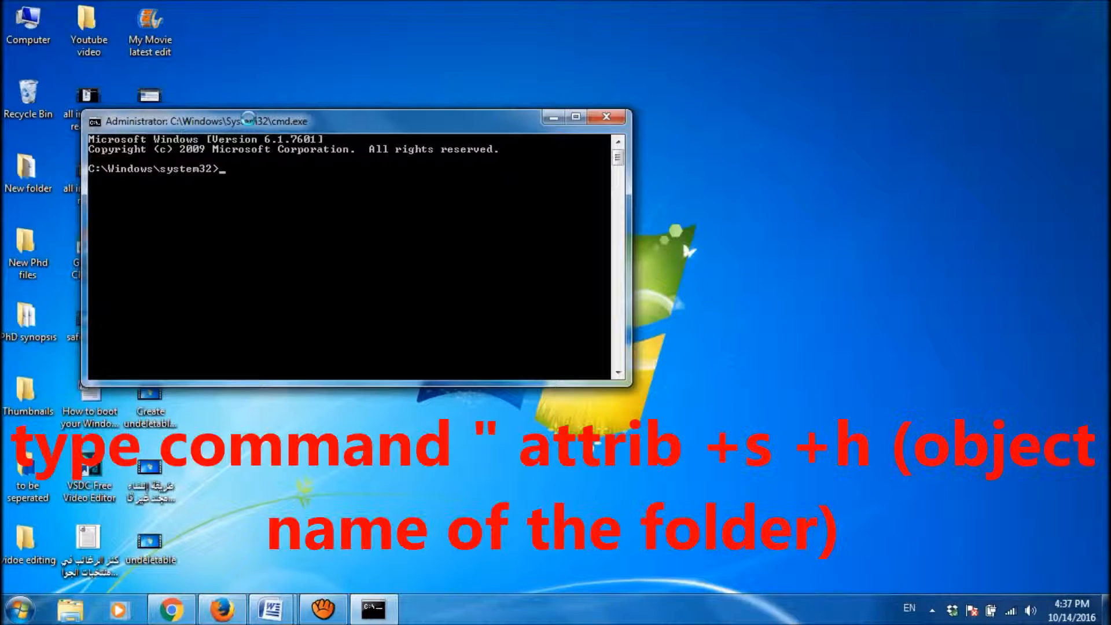
Type the partial command 'attrib +s +h' in the administrator prompt
{"action": "type", "text": "att"}
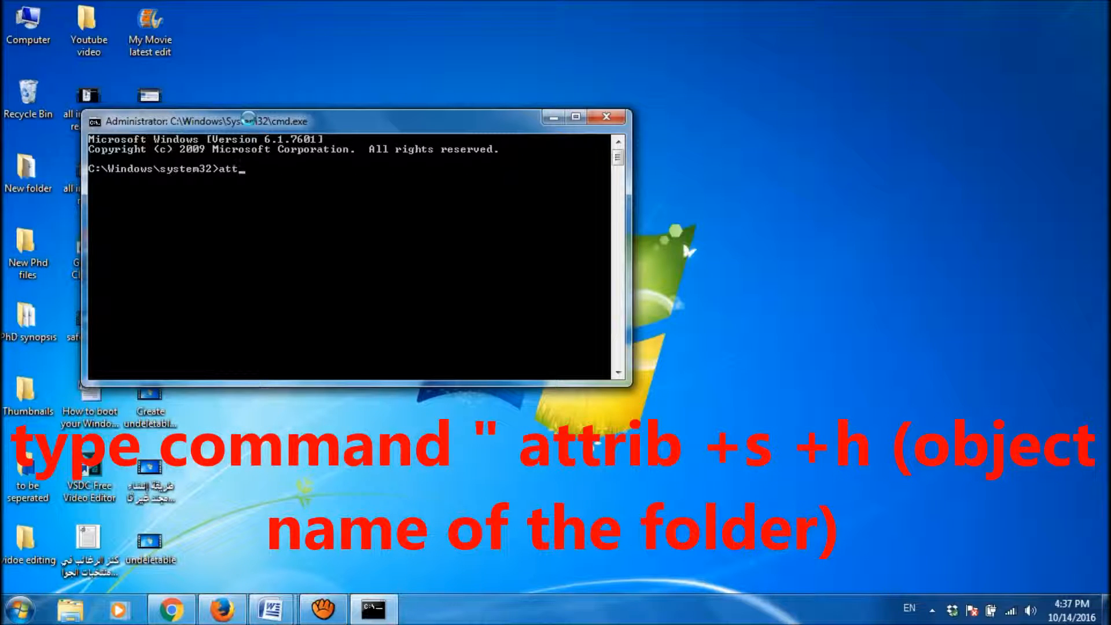
{"action": "type", "text": "rib"}
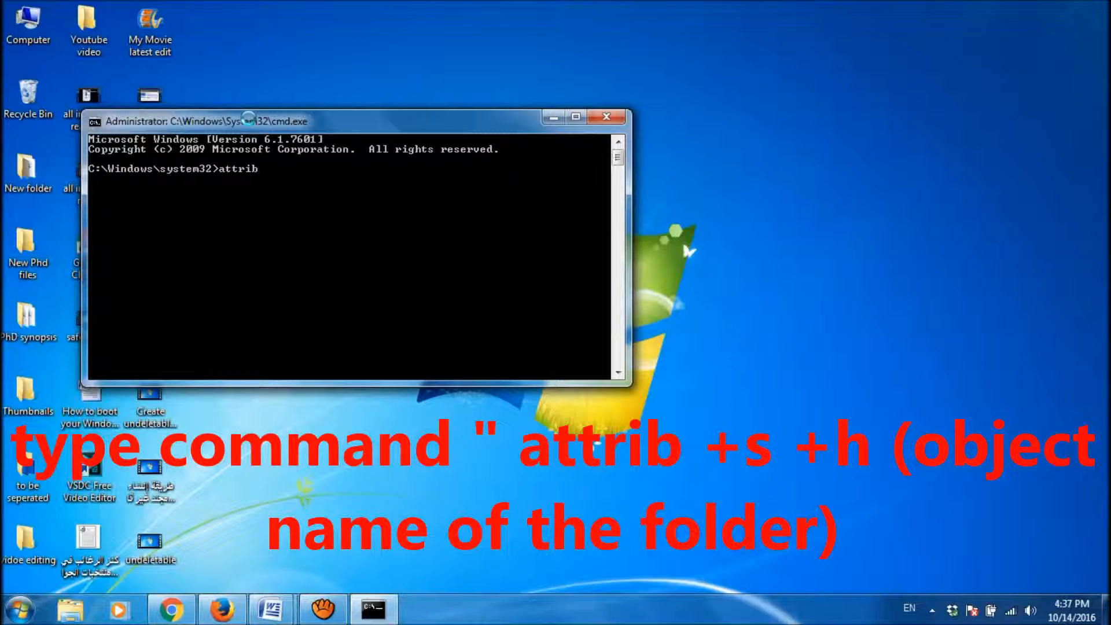
{"action": "type", "text": "+"}
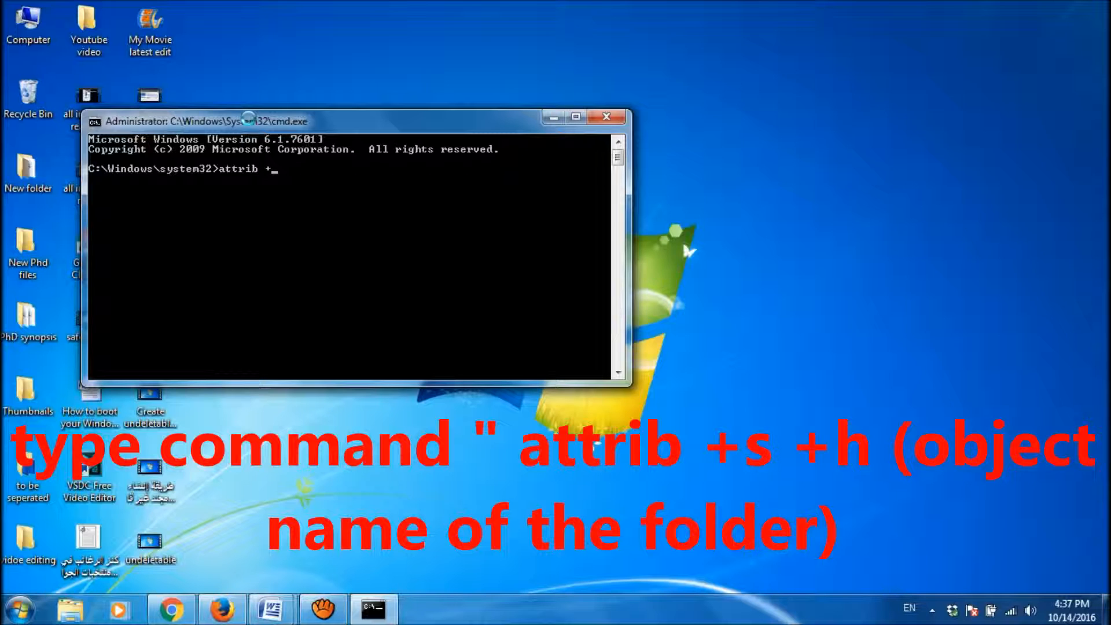
{"action": "type", "text": "s"}
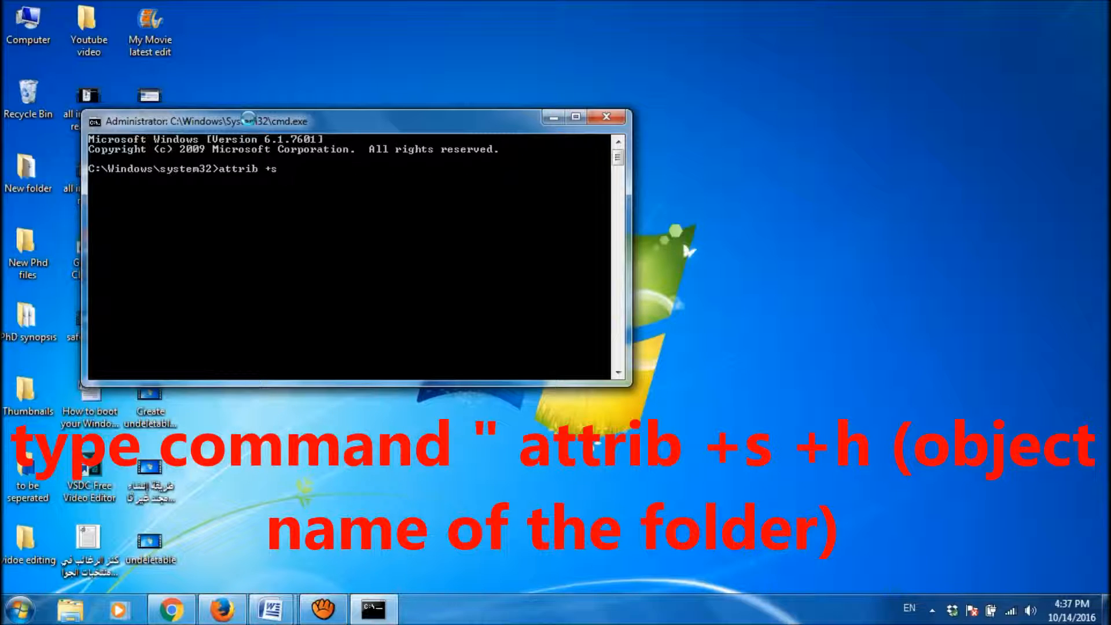
{"action": "type", "text": "+h"}
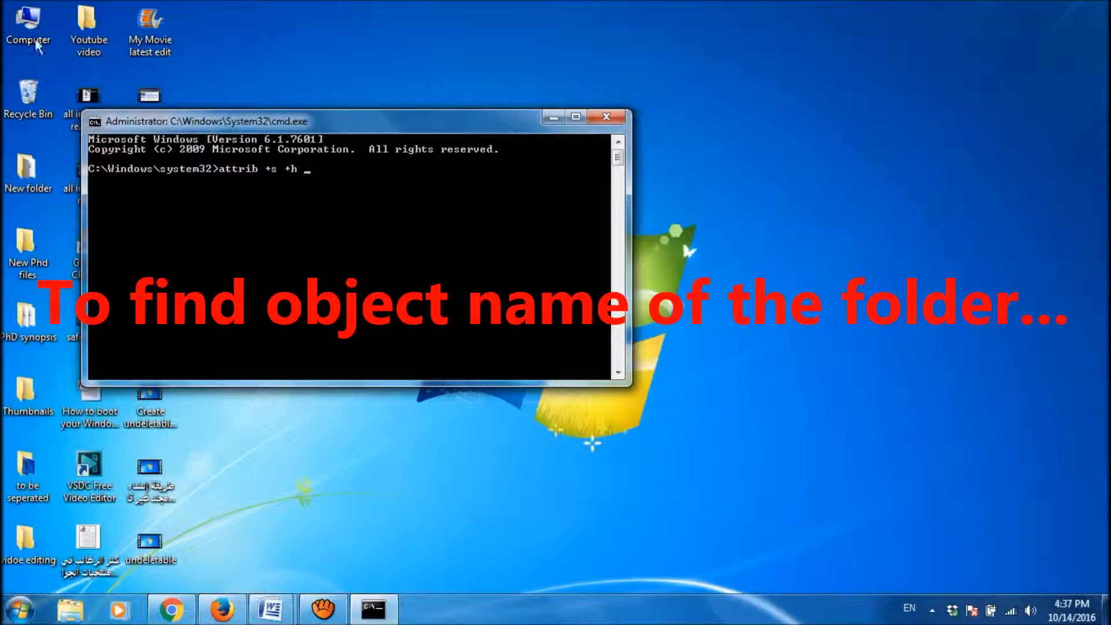
Open Properties for the videos folder on Local Disk (E:) and view its Security object name
{"action": "double_click", "coordinate": [28, 25]}
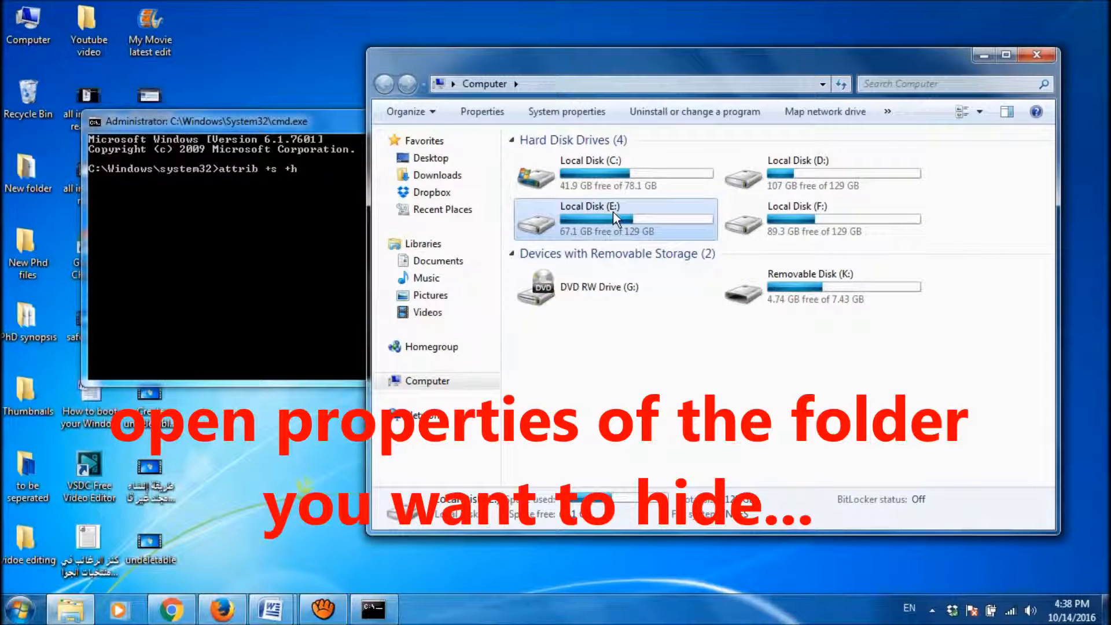
{"action": "double_click", "coordinate": [614, 220]}
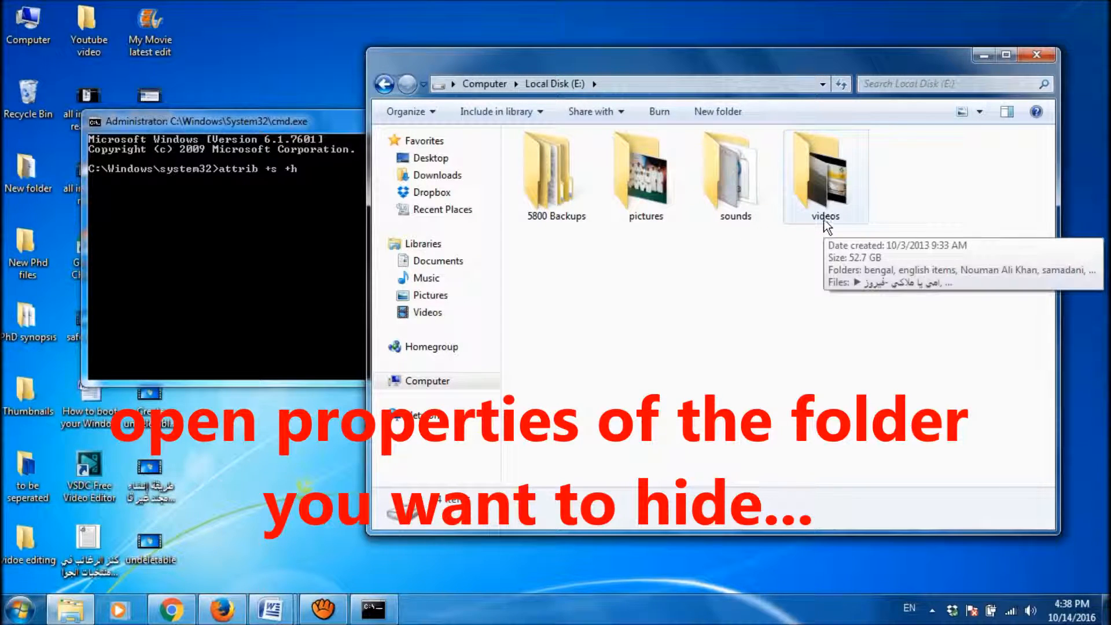
{"action": "right_click", "coordinate": [824, 176]}
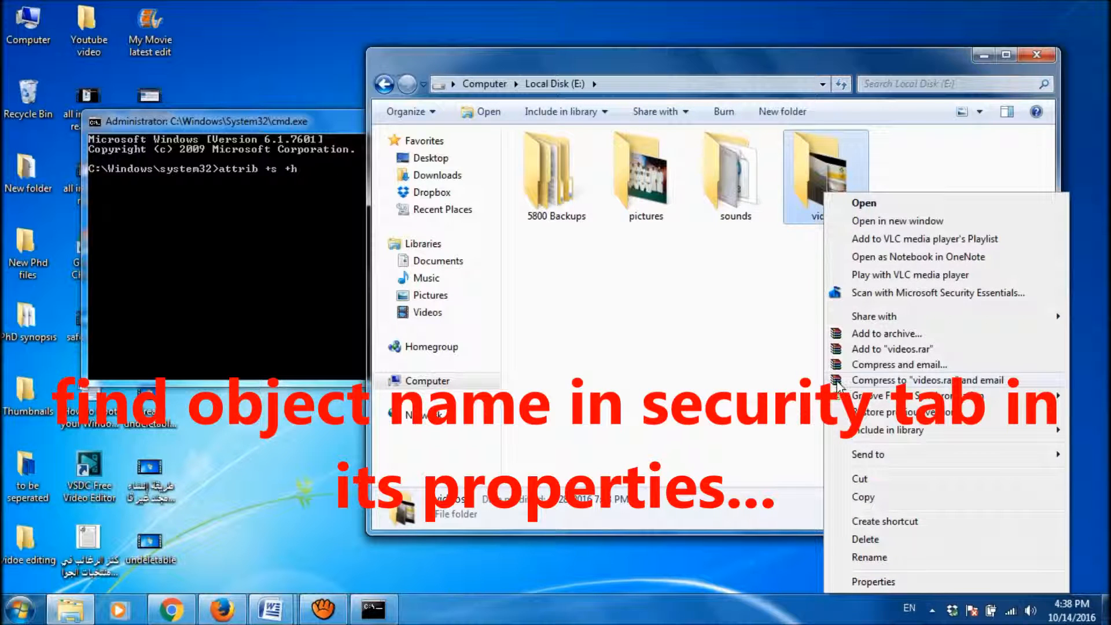
{"action": "left_click", "coordinate": [873, 580]}
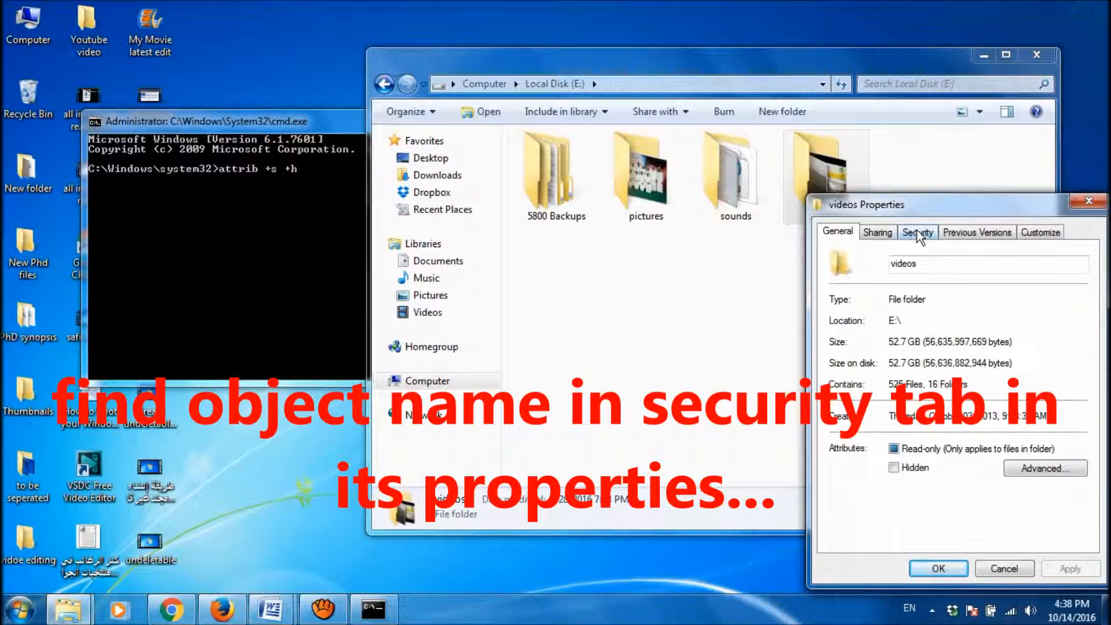
{"action": "left_click", "coordinate": [916, 231]}
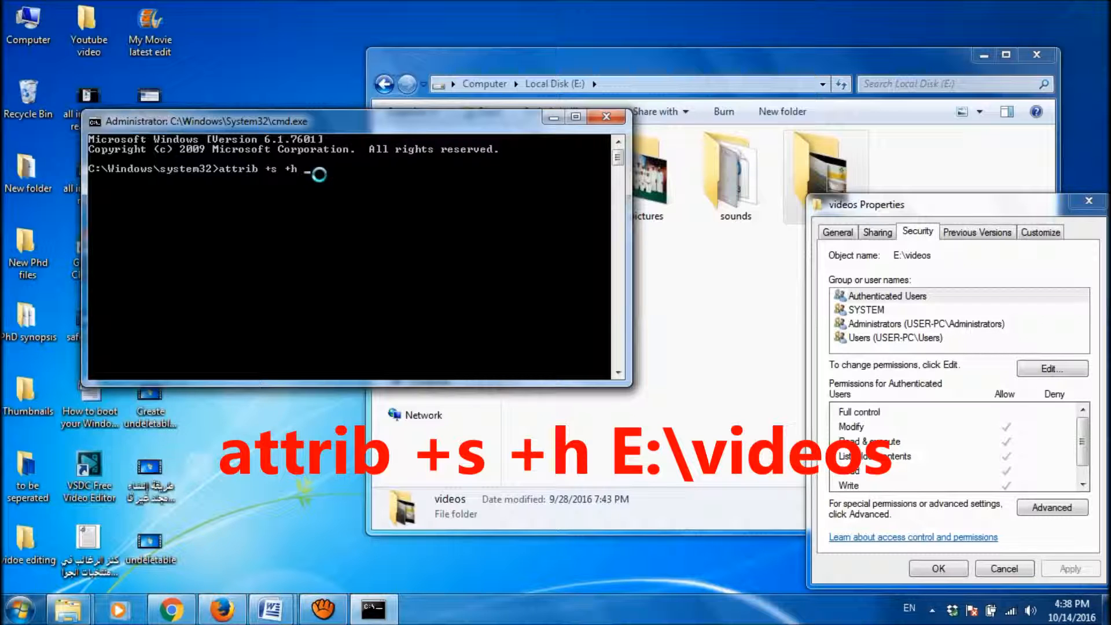
Complete and run 'attrib +s +h E:\videos' to hide the videos folder
{"action": "type", "text": "E"}
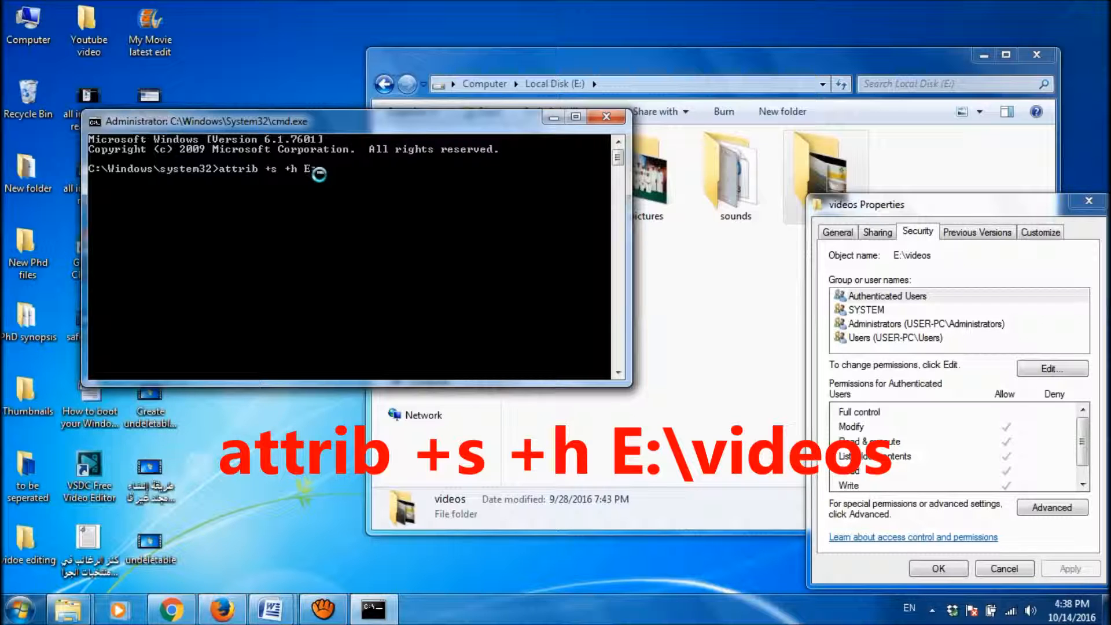
{"action": "type", "text": "videos"}
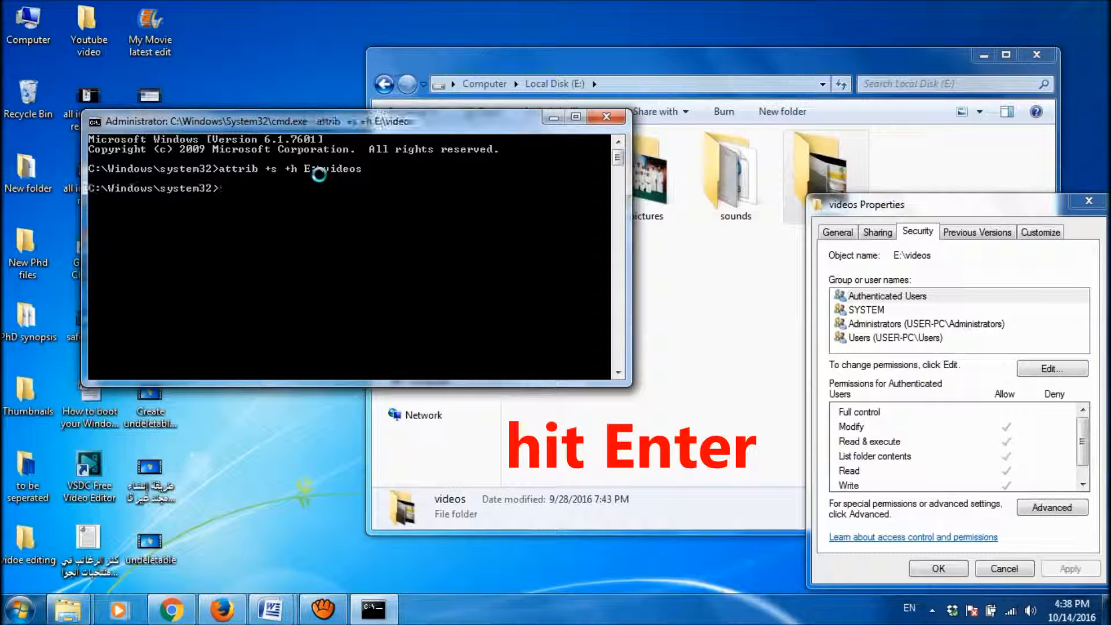
{"action": "key", "text": "enter"}
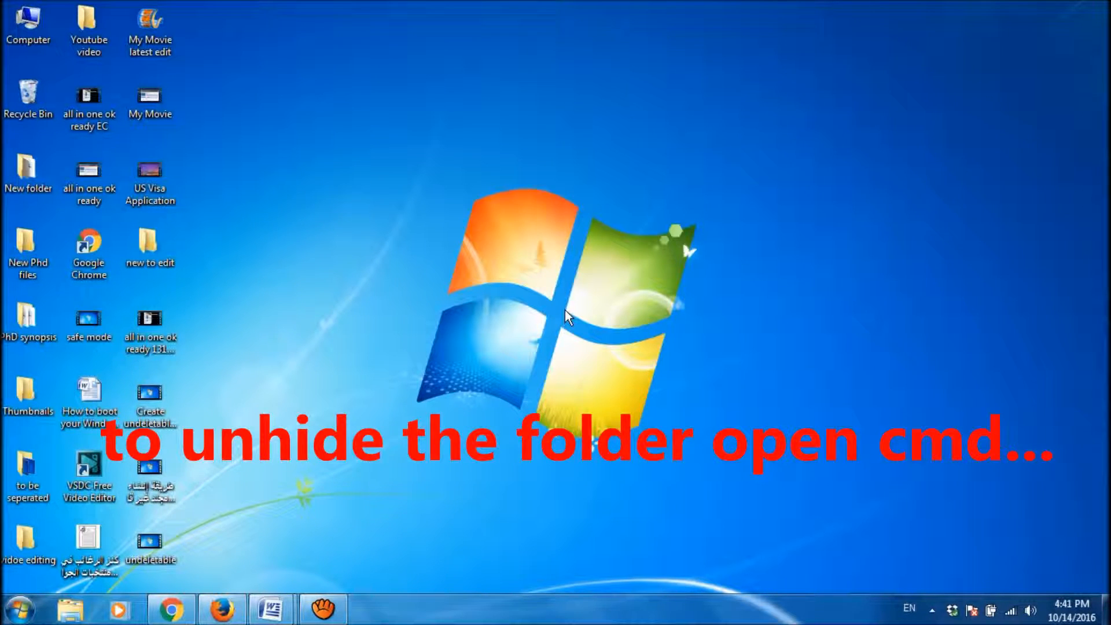
Relaunch Command Prompt as administrator from a Start Menu search for cmd
{"action": "left_click", "coordinate": [19, 607]}
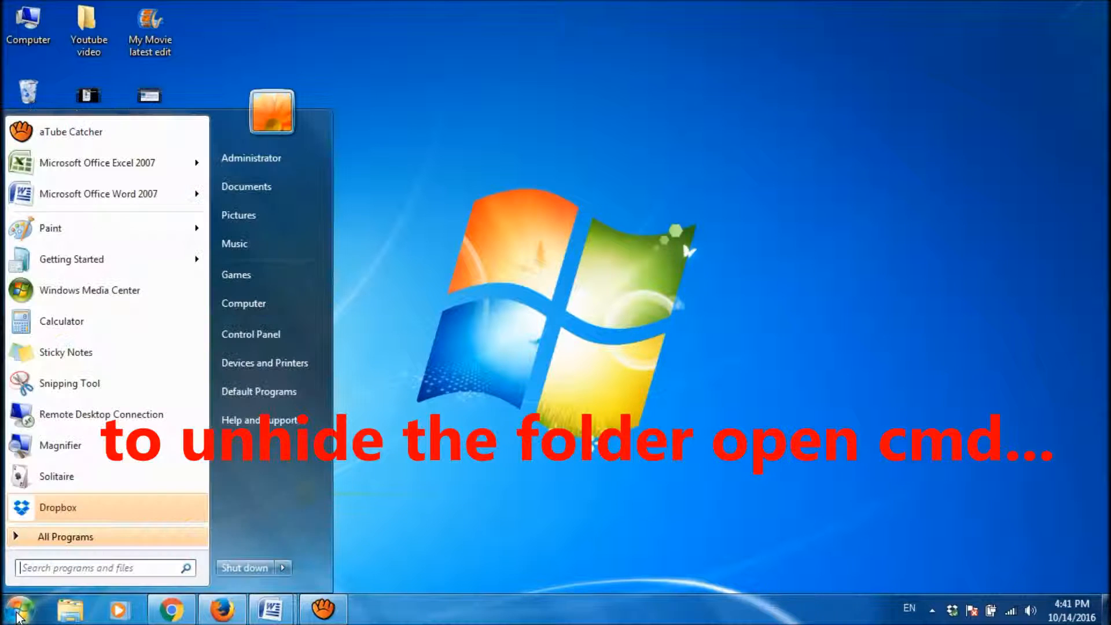
{"action": "type", "text": "cmd"}
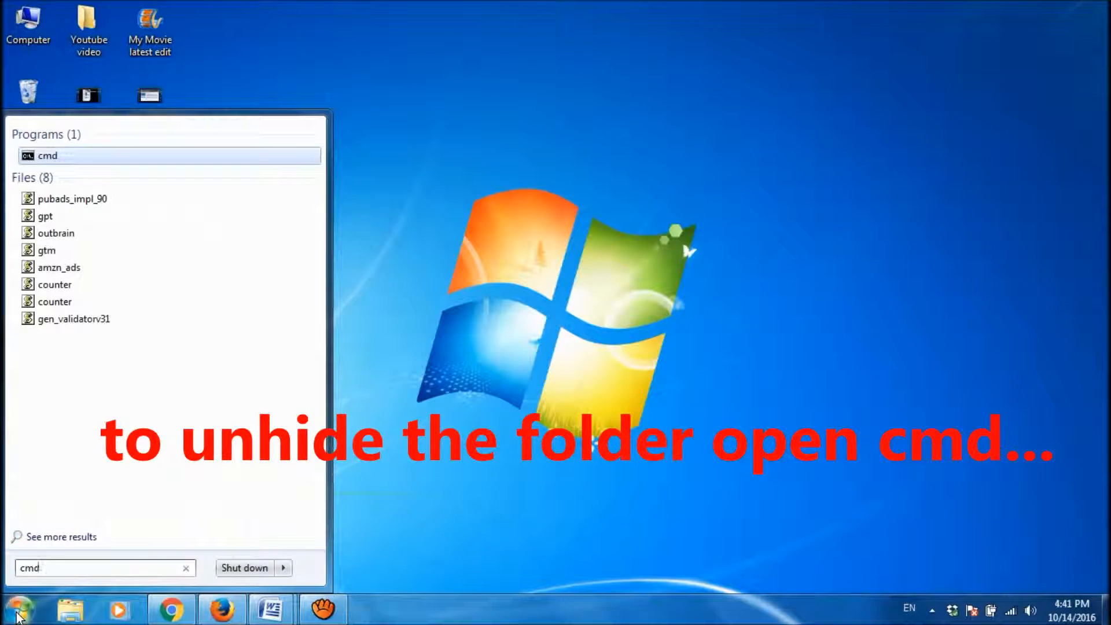
{"action": "right_click", "coordinate": [46, 155]}
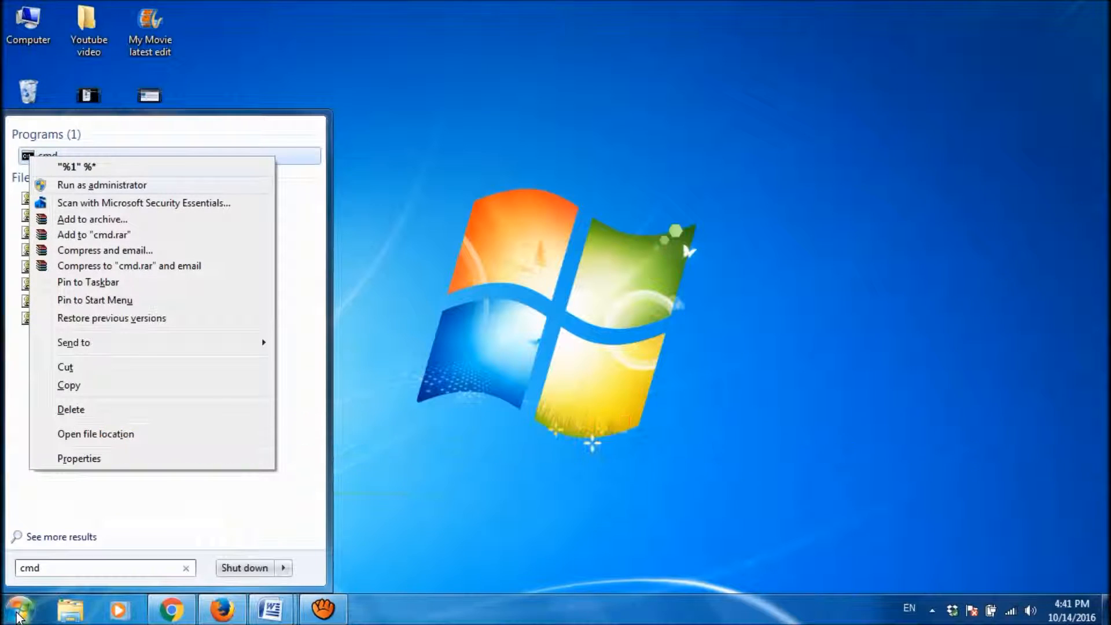
{"action": "left_click", "coordinate": [101, 184]}
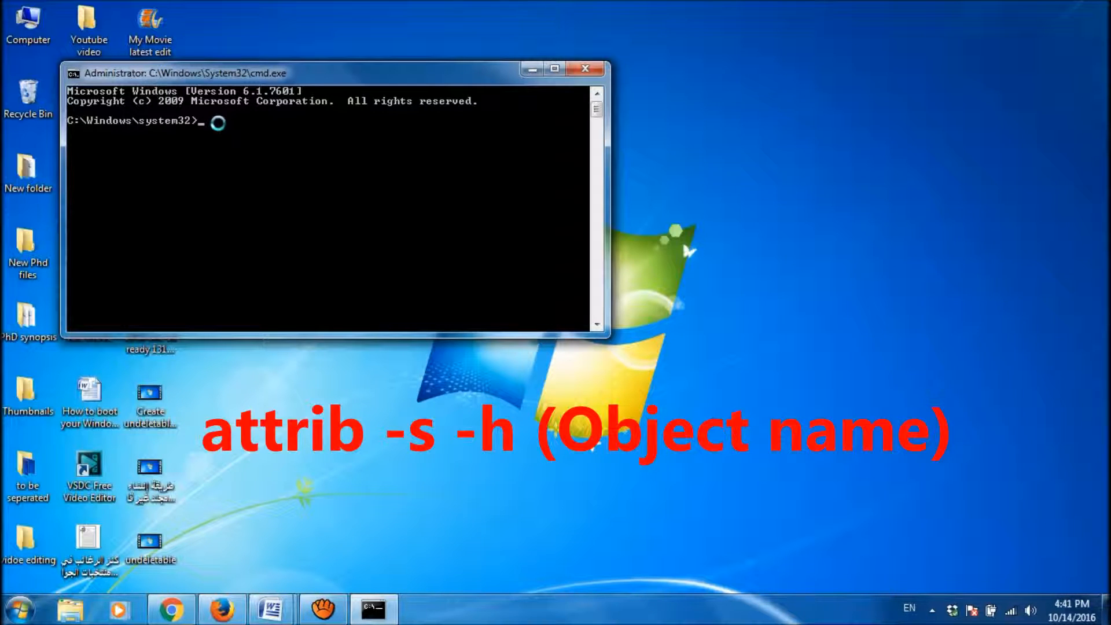
Run 'attrib -s -h E:\videos' and confirm videos reappears on Local Disk (E:)
{"action": "type", "text": "attri"}
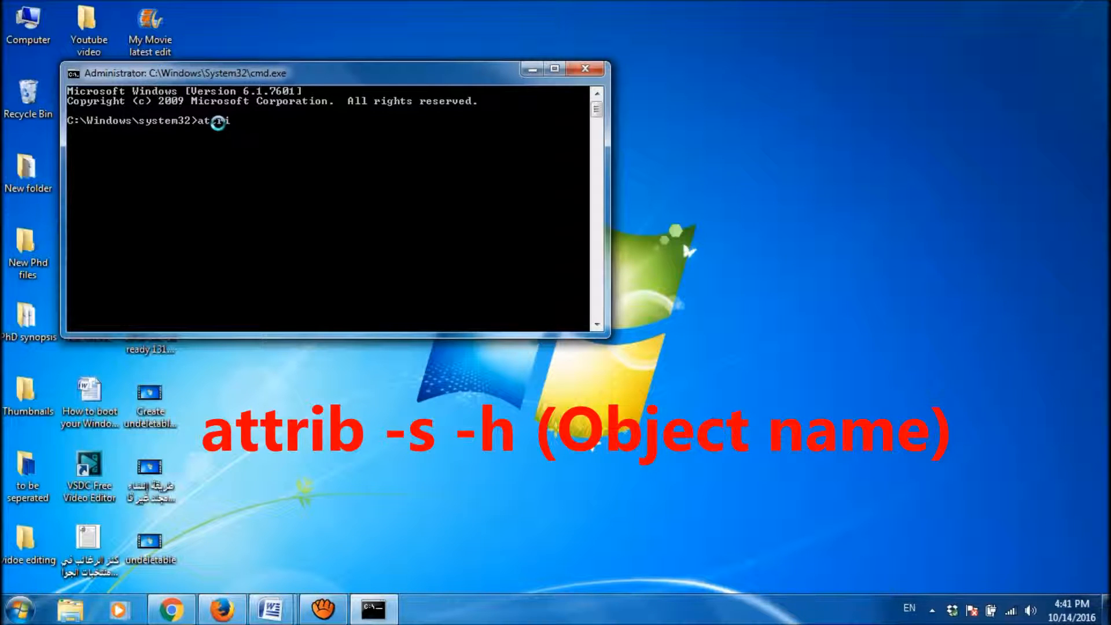
{"action": "type", "text": "b -"}
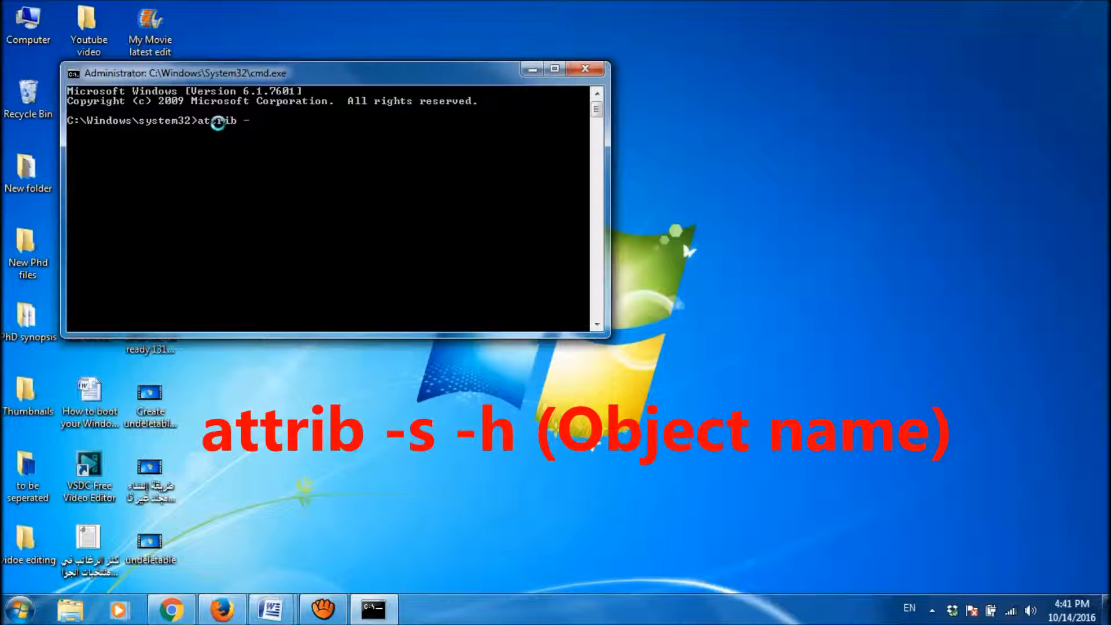
{"action": "type", "text": "s"}
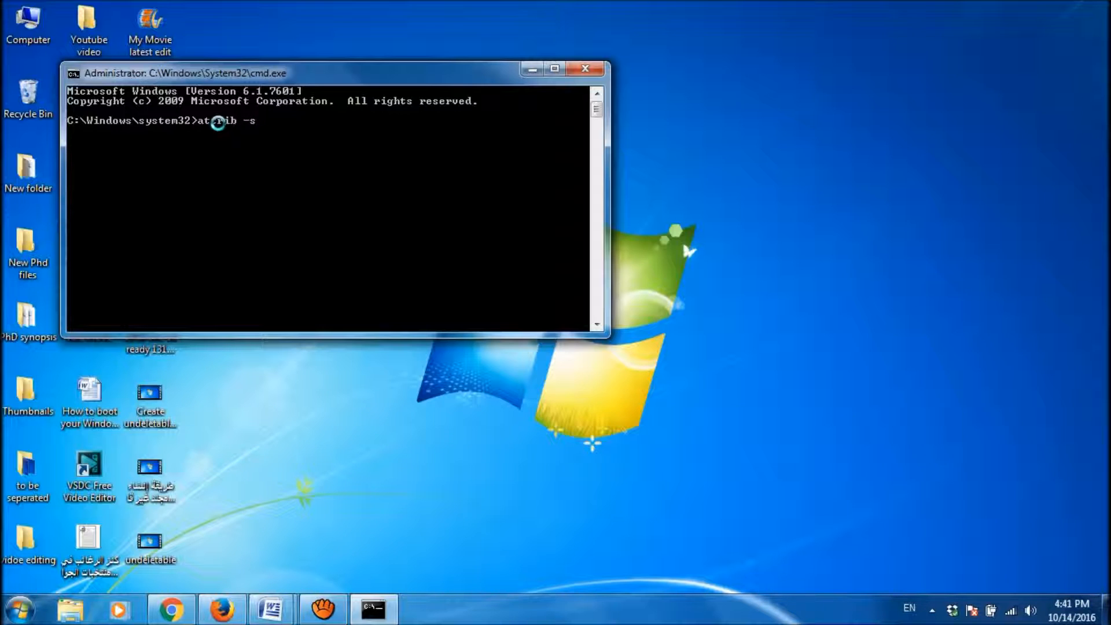
{"action": "type", "text": "-h"}
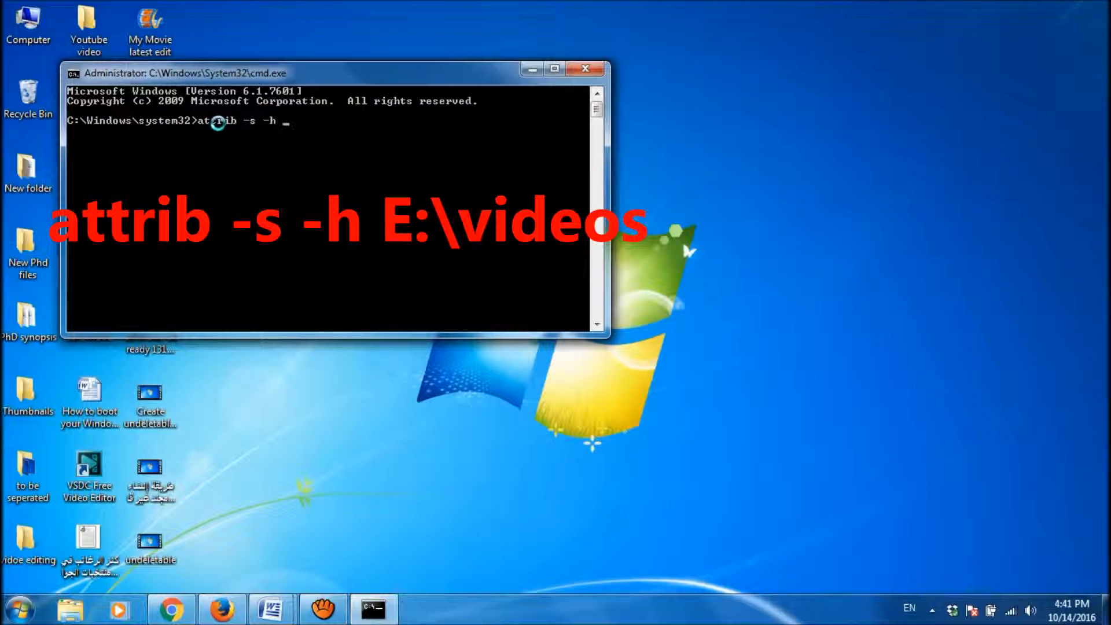
{"action": "type", "text": "E"}
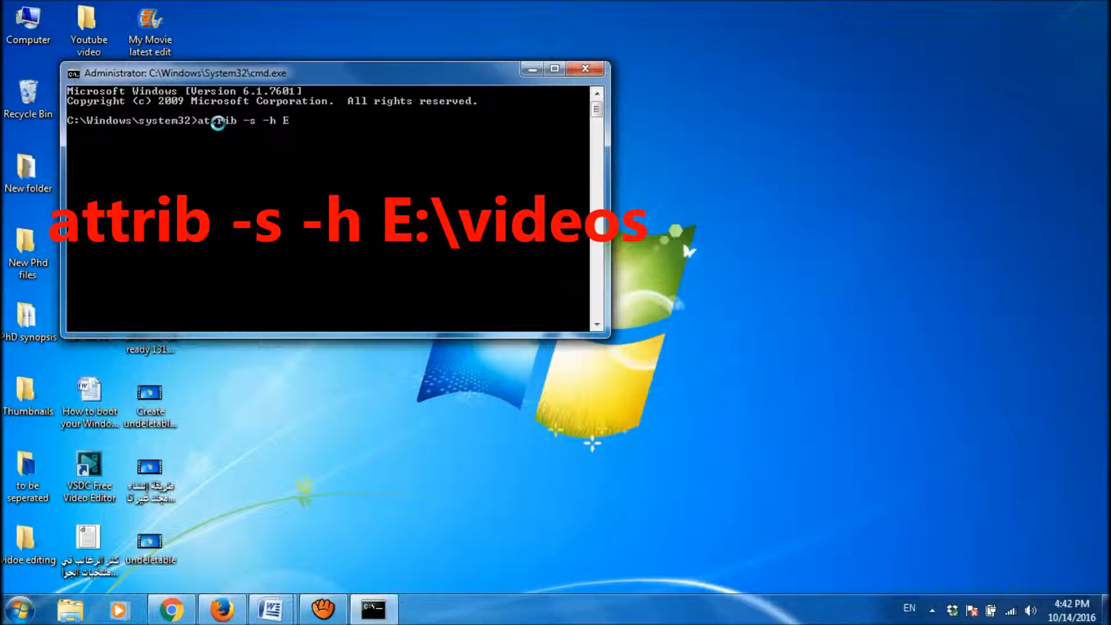
{"action": "type", "text": "\\videos"}
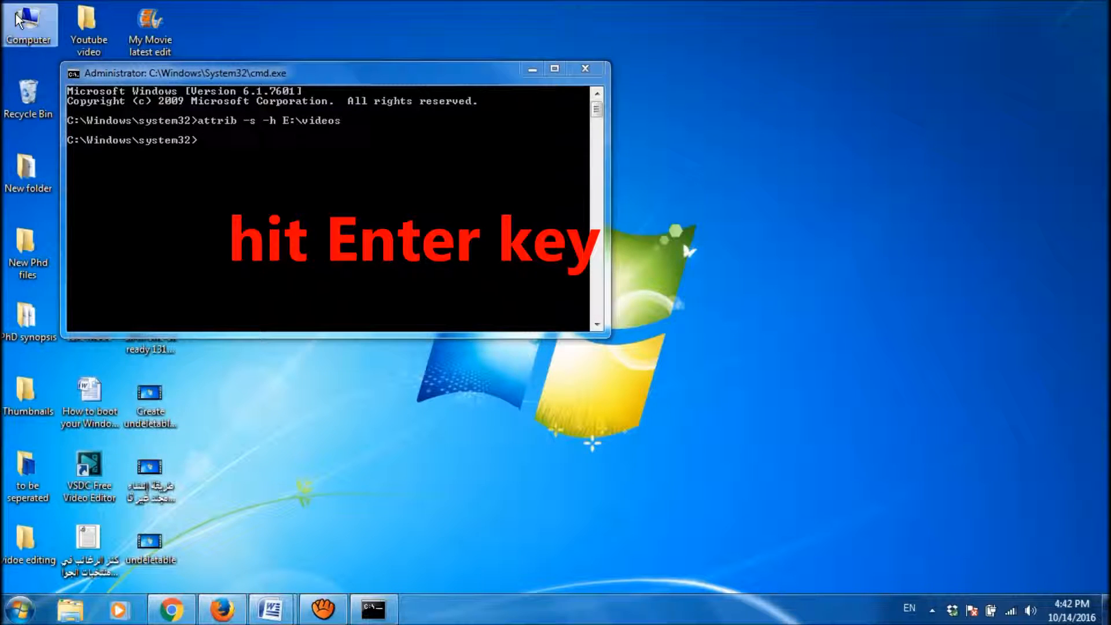
{"action": "double_click", "coordinate": [28, 25]}
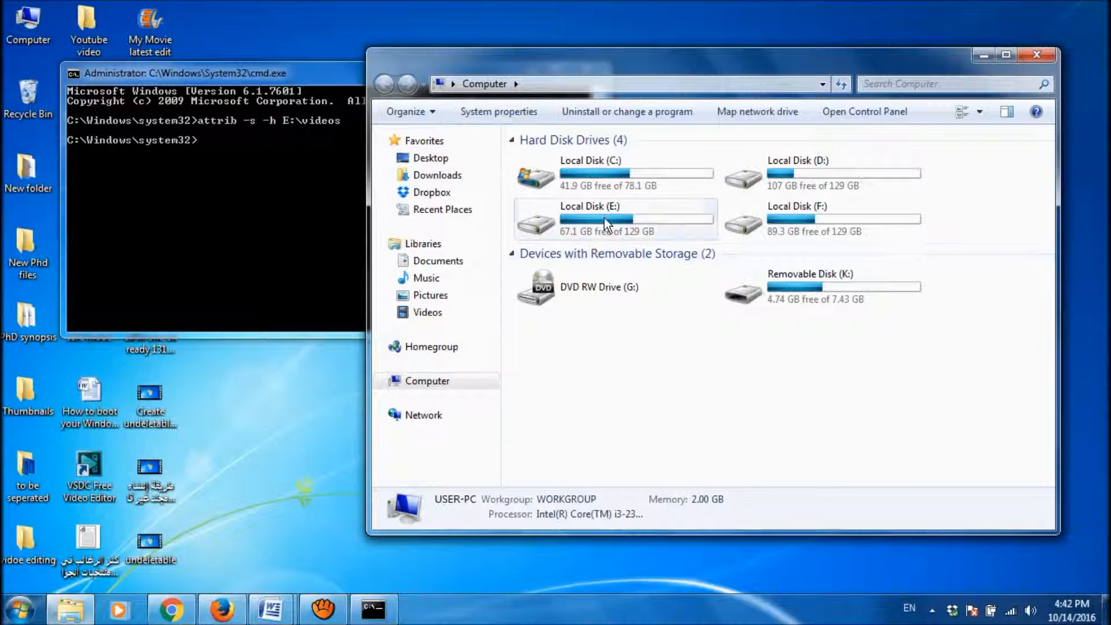
{"action": "double_click", "coordinate": [590, 220]}
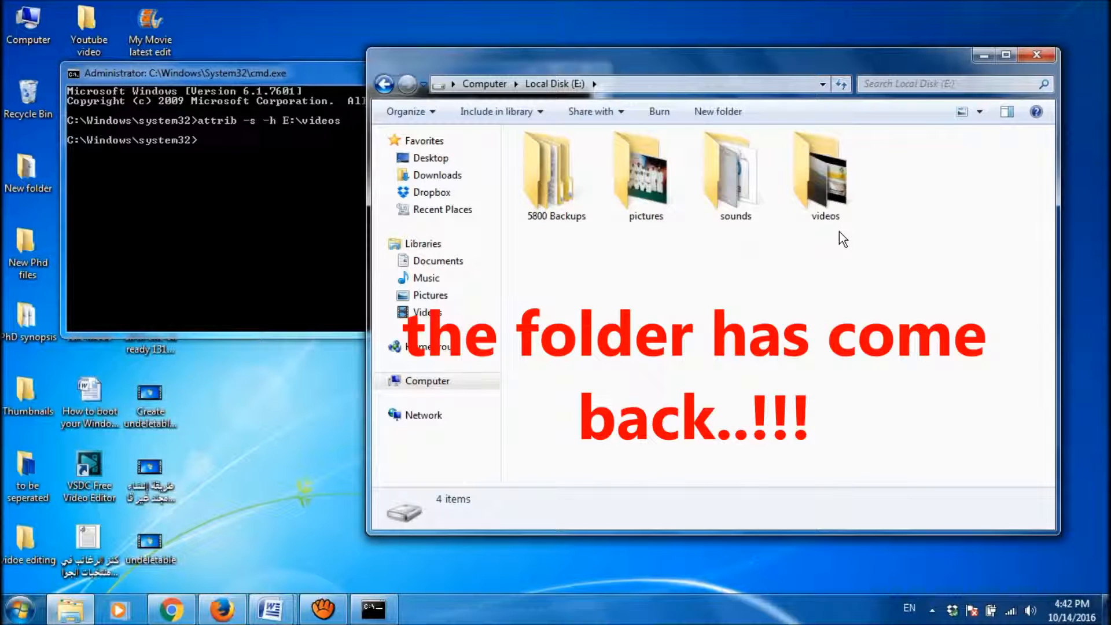